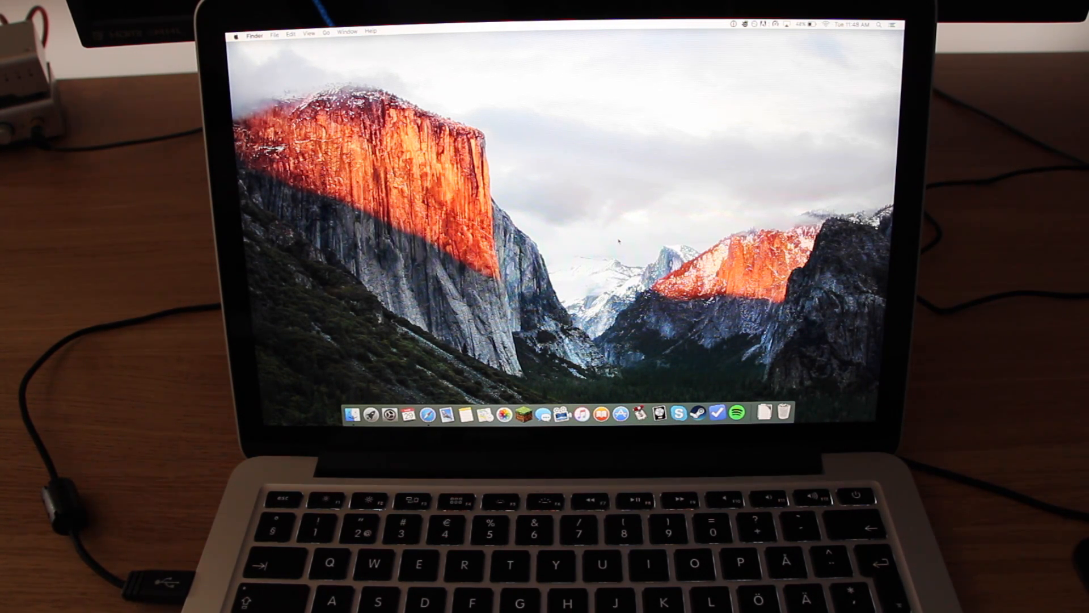
# Shut down the Mac from the Apple menu in Finder.
pyautogui.click(240, 35)
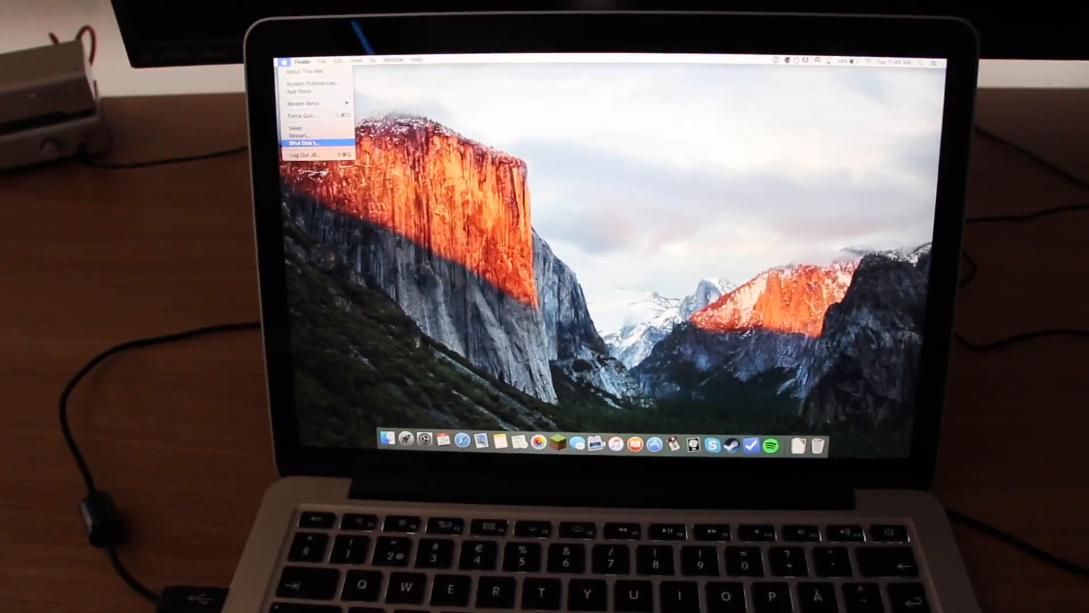
pyautogui.click(301, 141)
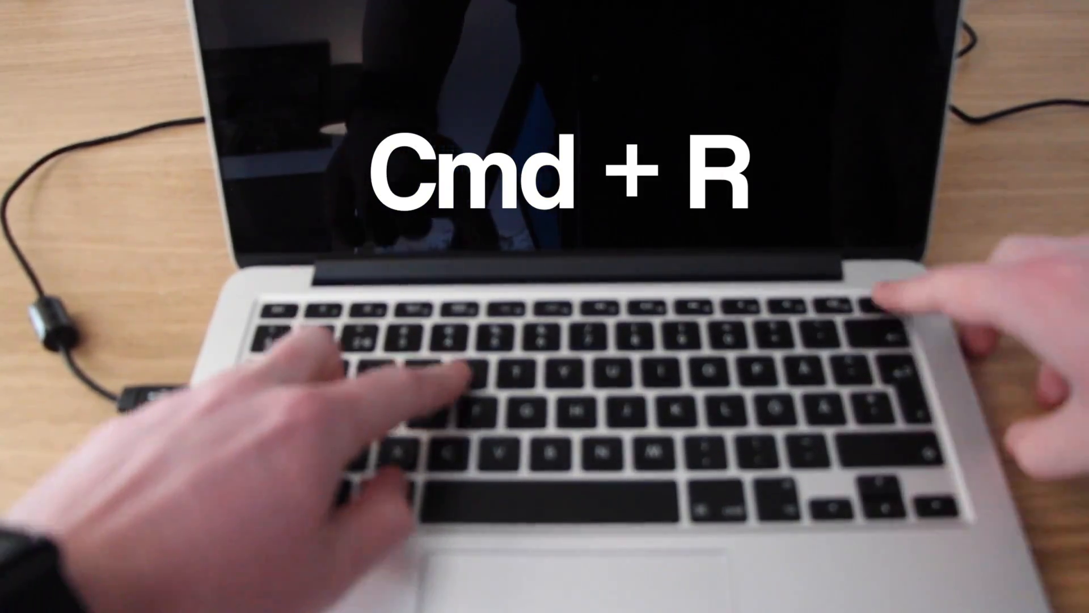
# Hold Cmd+R during power-on to boot into OS X Recovery.
pyautogui.press('cmd+r')
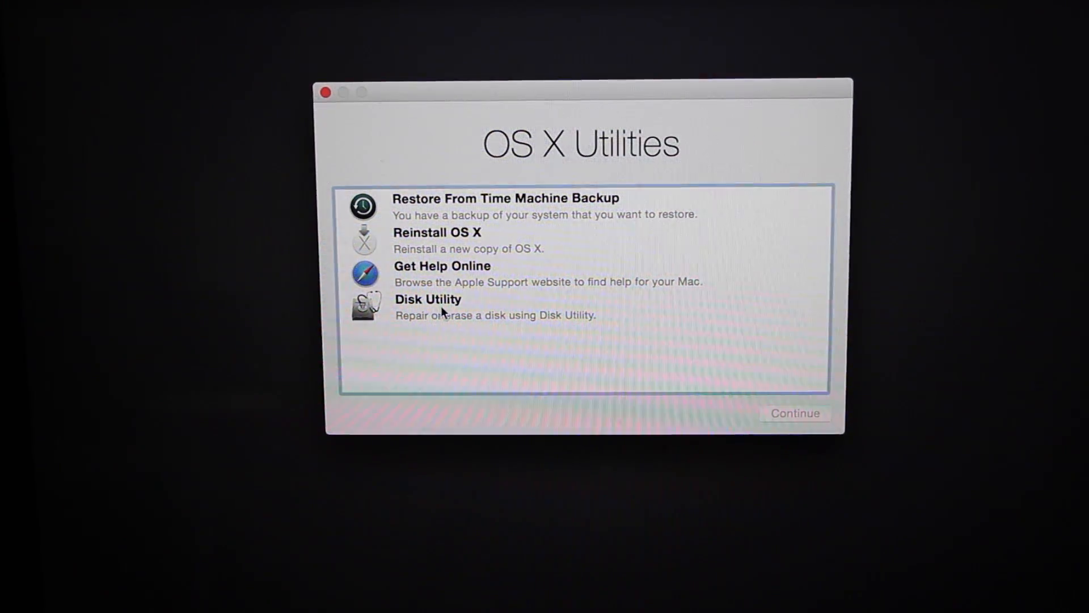
# Launch Disk Utility from the OS X Utilities list.
pyautogui.click(451, 307)
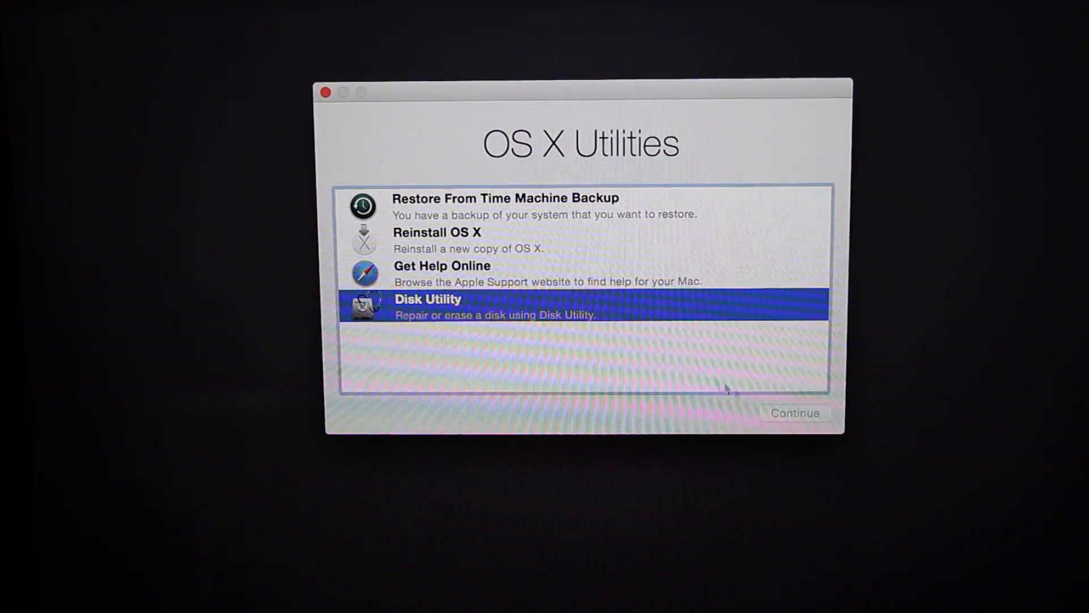
pyautogui.click(794, 413)
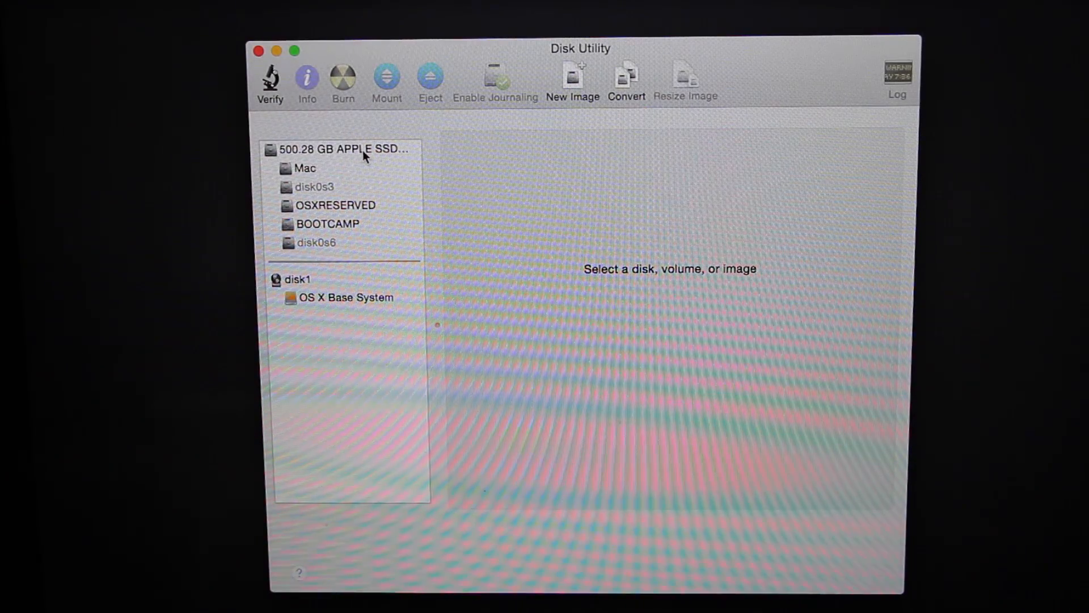
# Select the 500.28 GB Apple SSD and show its Erase options.
pyautogui.click(304, 168)
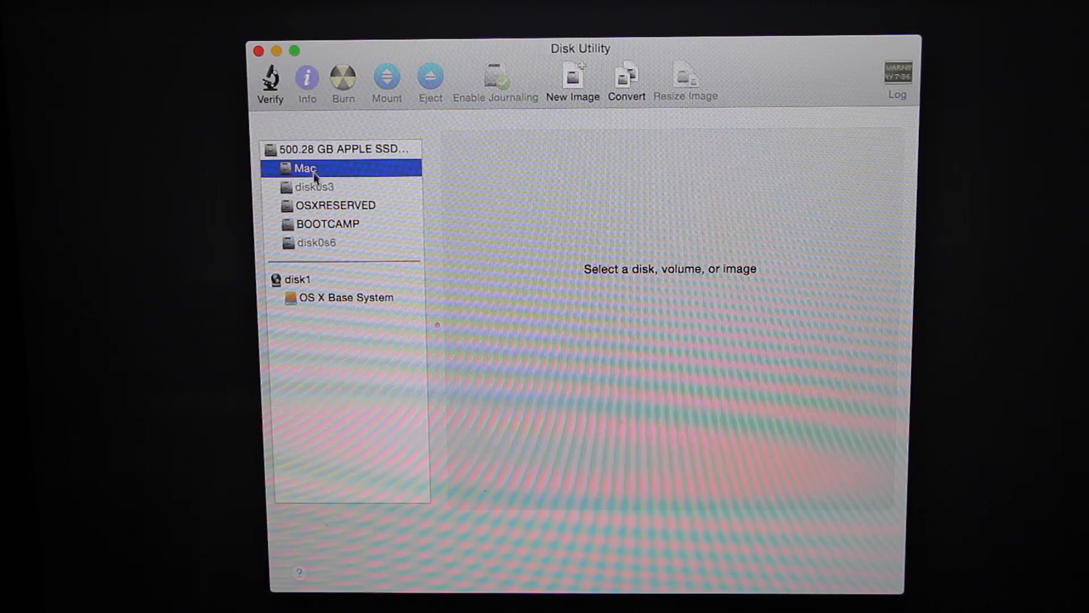
pyautogui.click(304, 167)
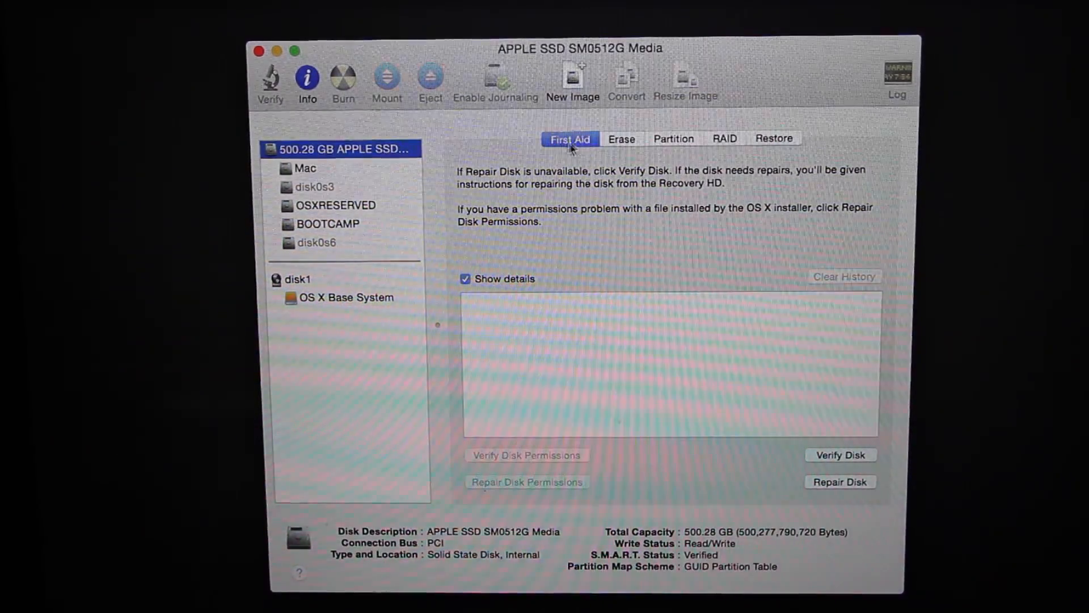
pyautogui.click(620, 139)
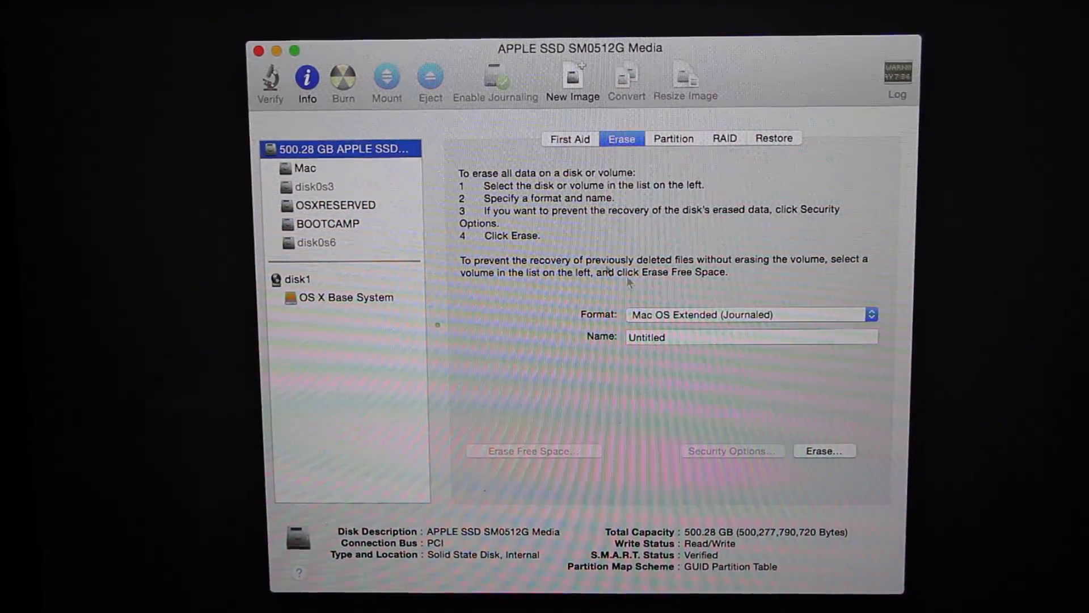
# Erase the whole SSD as one Mac OS Extended (Journaled) volume named 'Mac'.
pyautogui.click(750, 337)
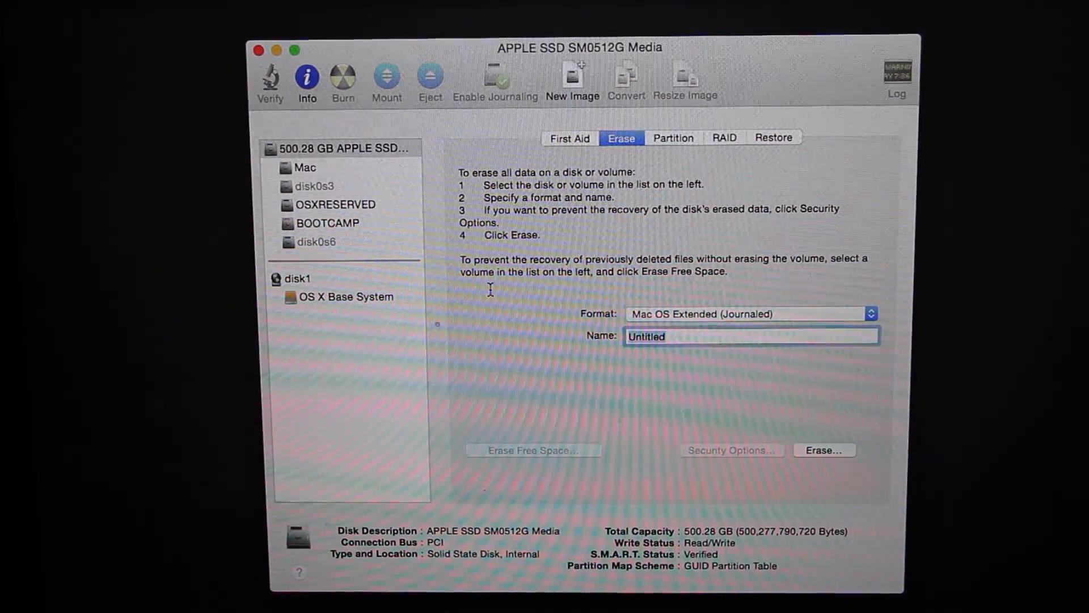
pyautogui.write('Mac')
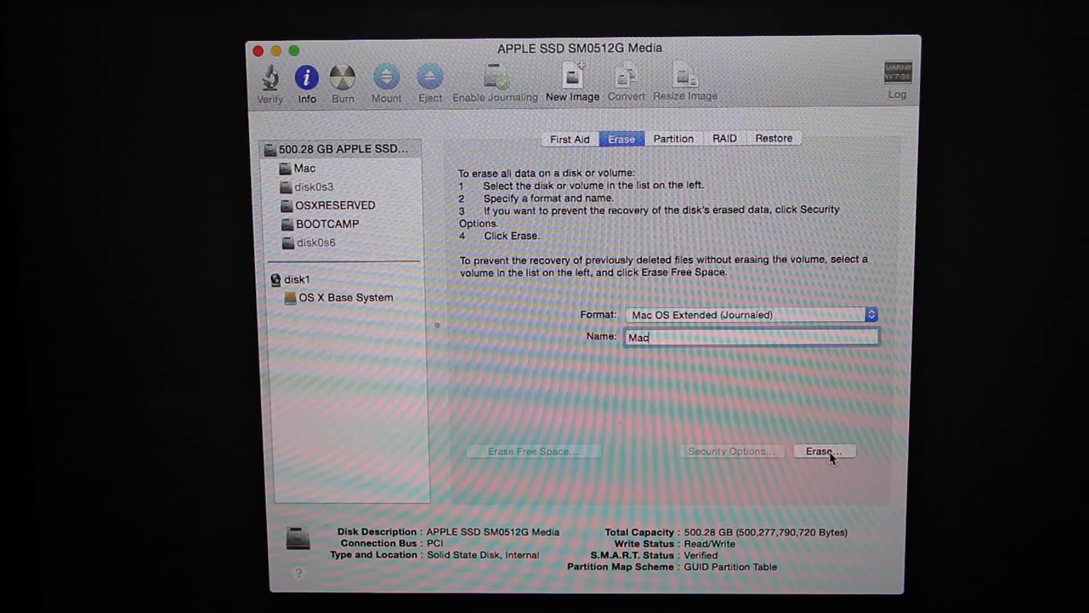
pyautogui.click(824, 450)
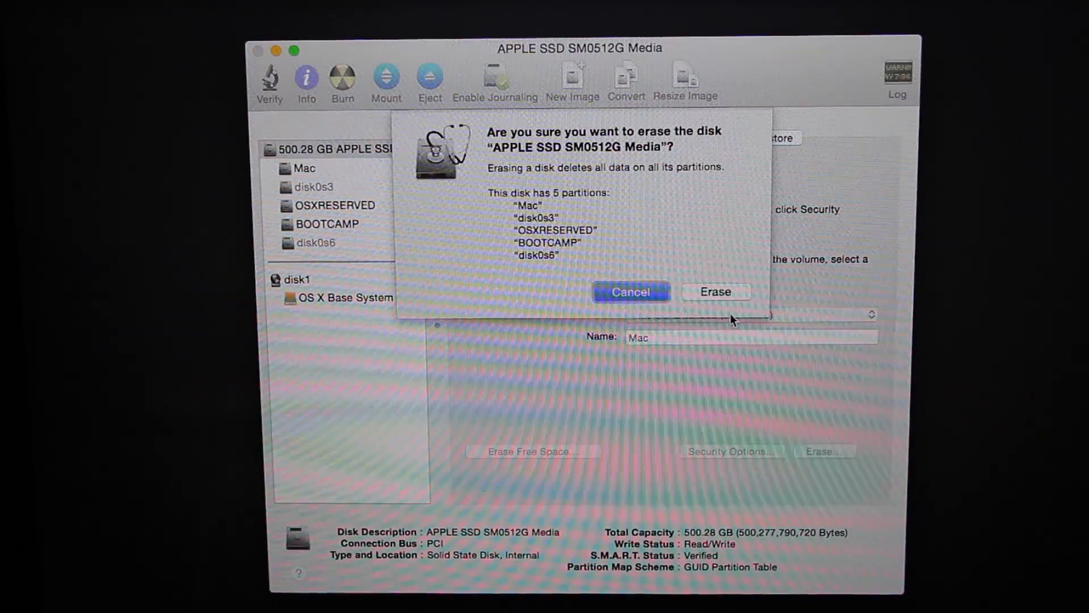
pyautogui.click(715, 291)
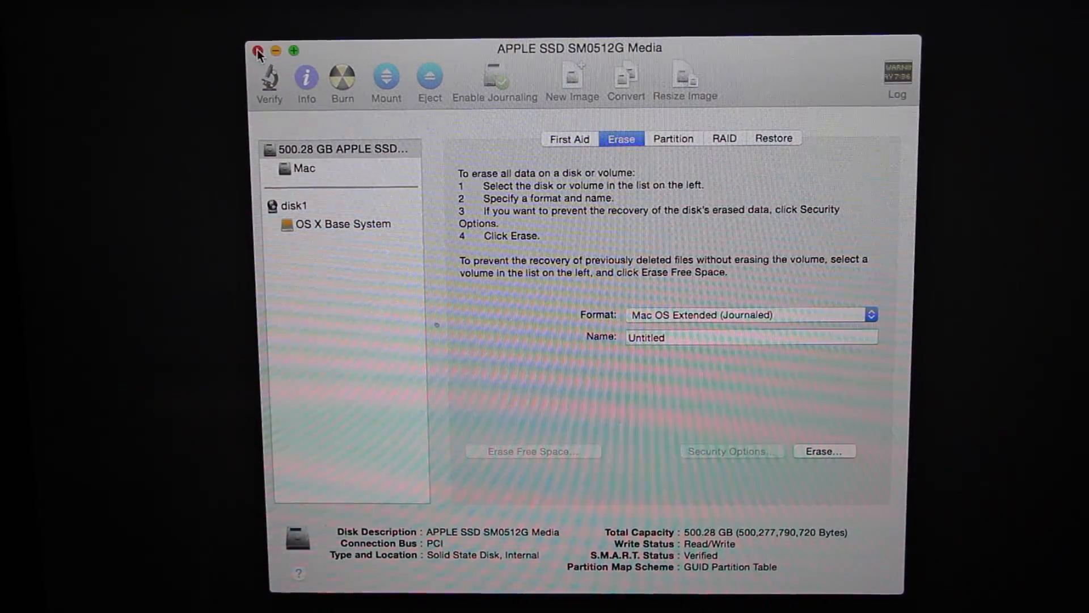
# Quit Disk Utility and launch Reinstall OS X from OS X Utilities.
pyautogui.click(257, 51)
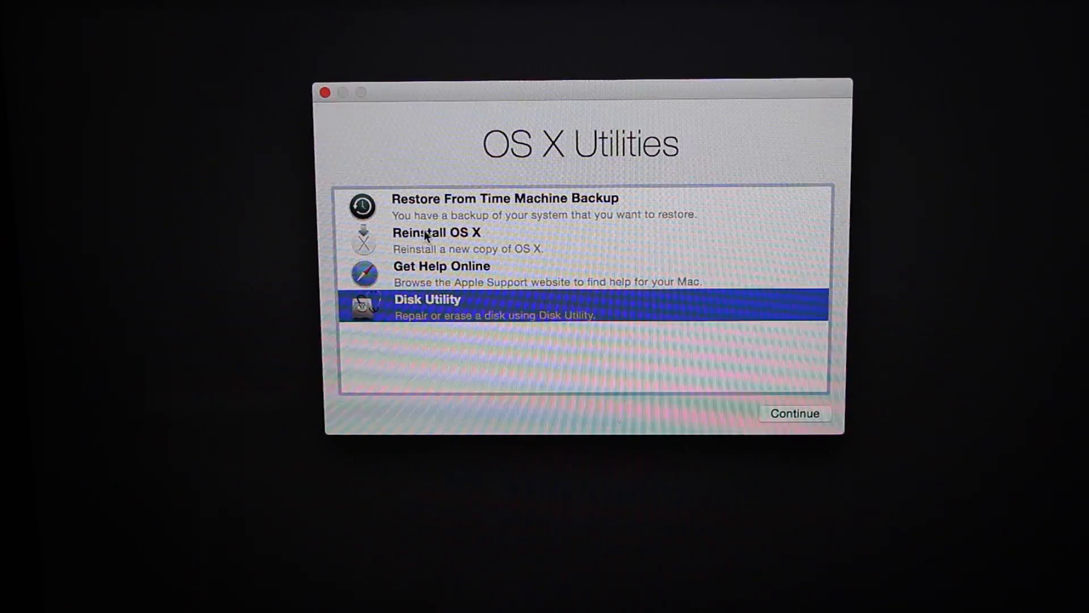
pyautogui.click(436, 233)
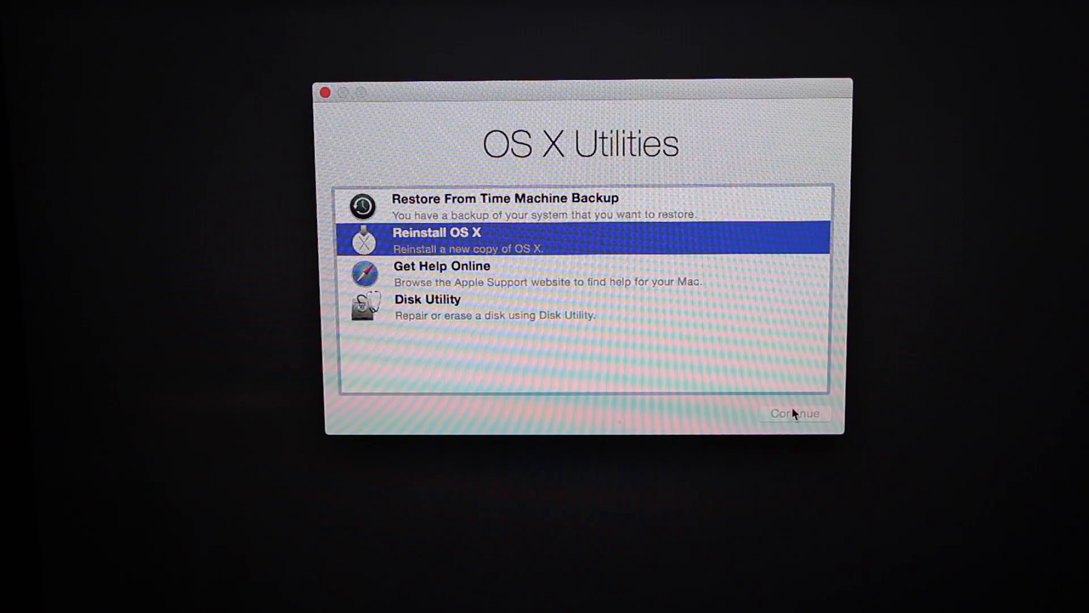
pyautogui.click(795, 413)
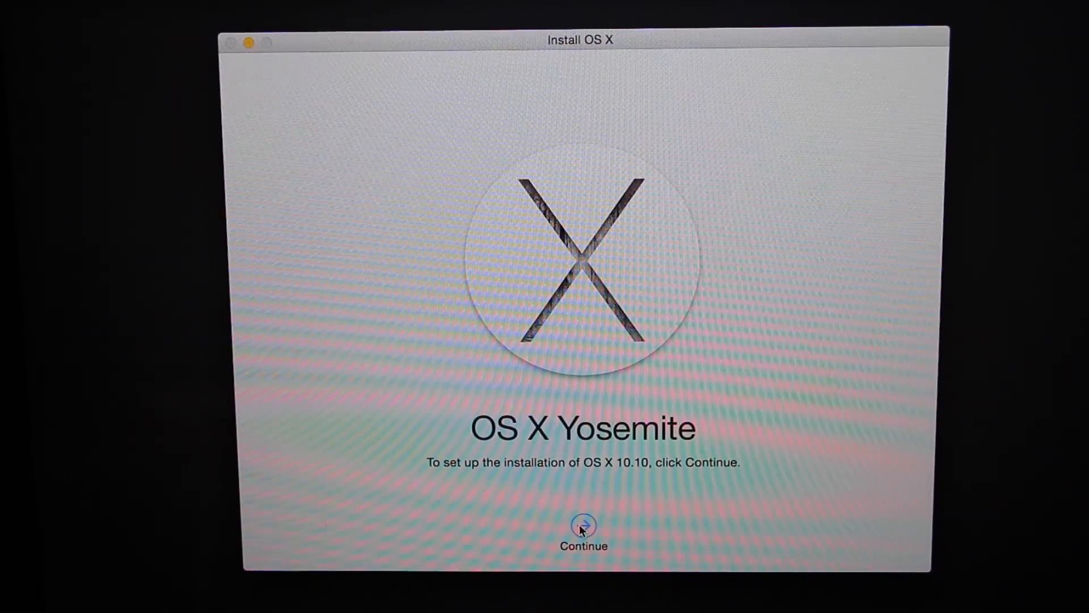
# Continue past the Yosemite welcome and agree to Apple eligibility verification.
pyautogui.click(583, 525)
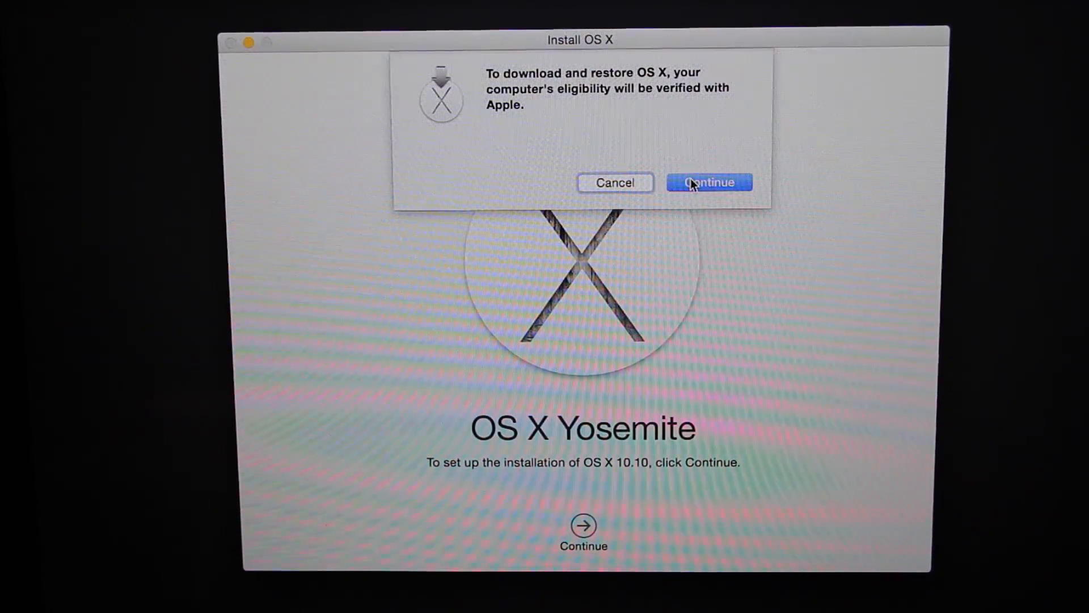
pyautogui.click(709, 182)
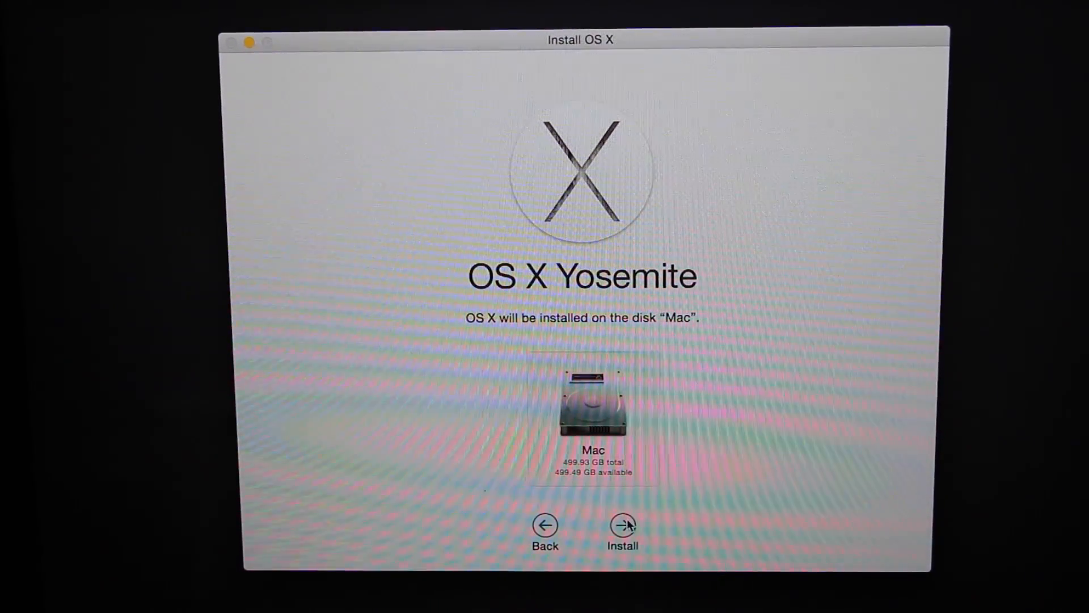
# Install Yosemite onto the disk 'Mac', dismissing the no-power-adapter warning.
pyautogui.click(622, 525)
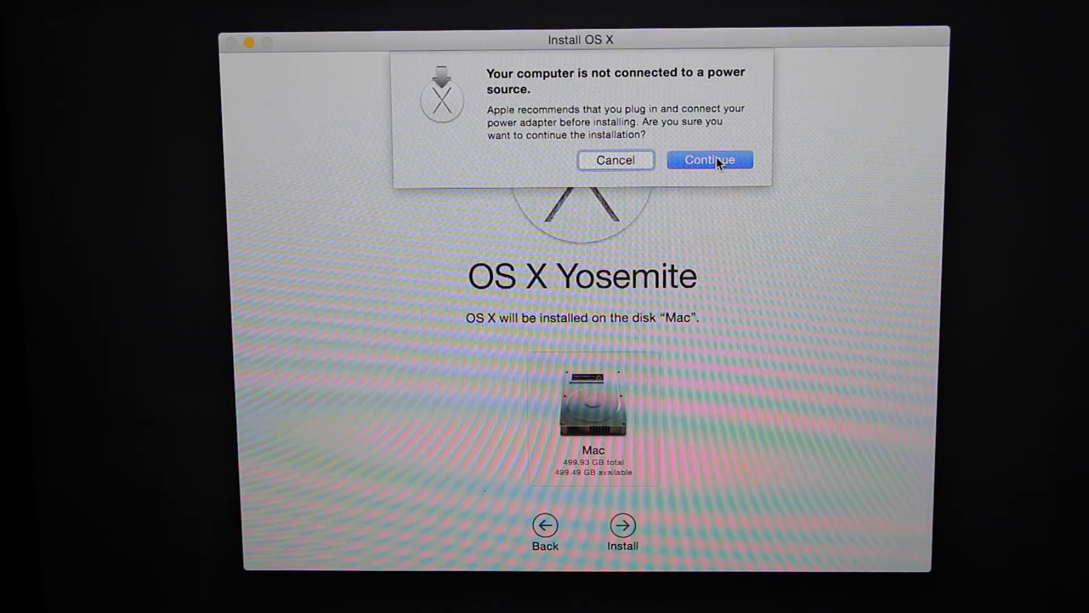
pyautogui.click(710, 160)
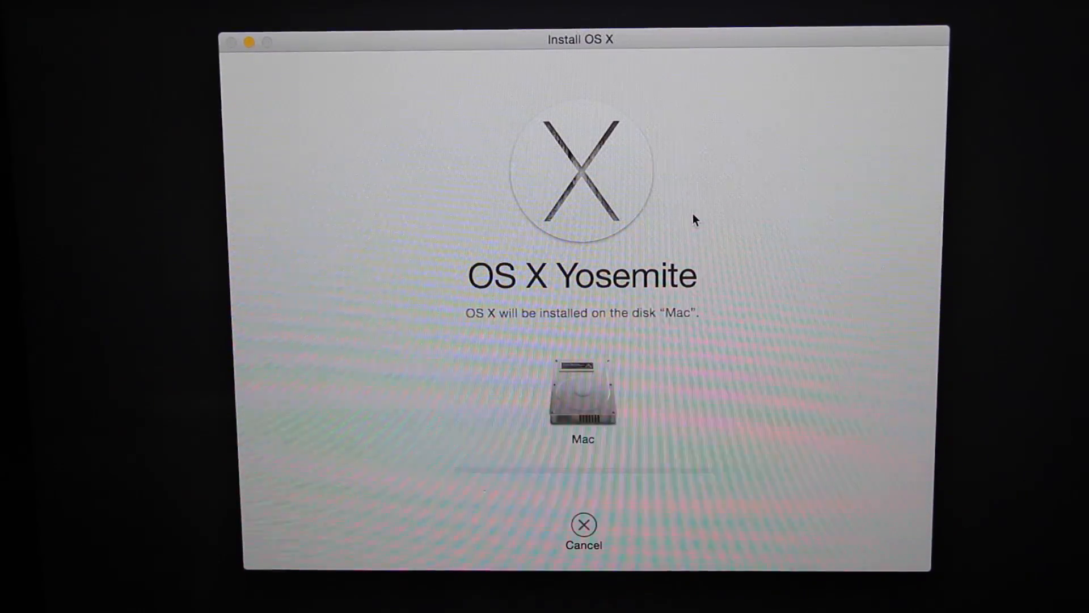